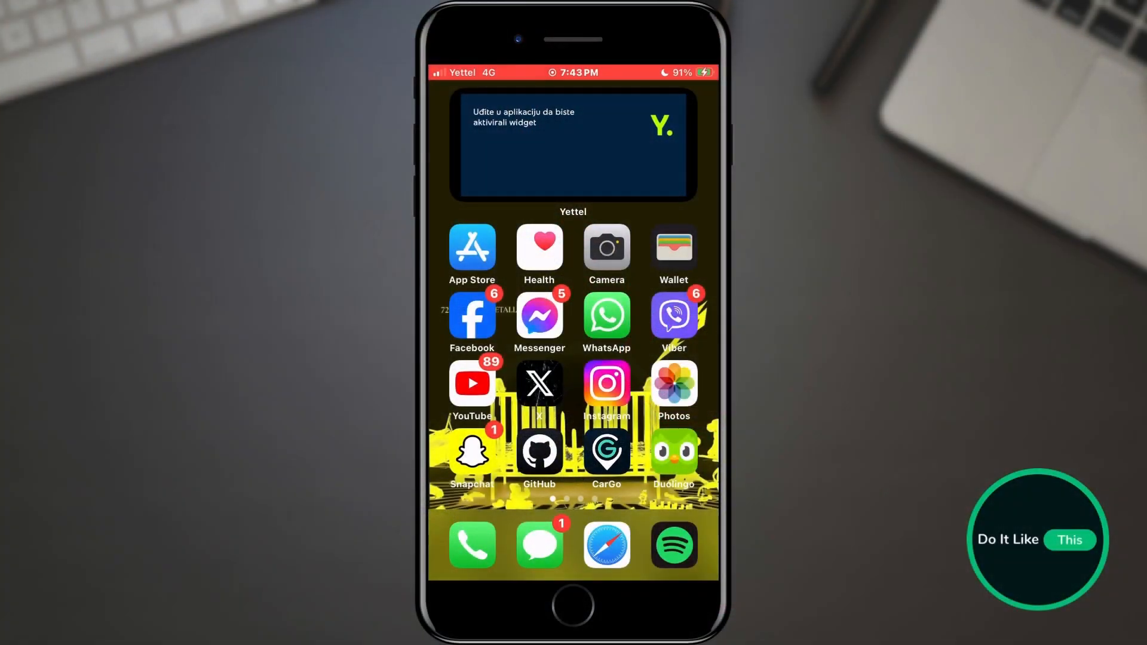
# Launch Viber from the iOS Home Screen onto its More page.
pyautogui.click(672, 315)
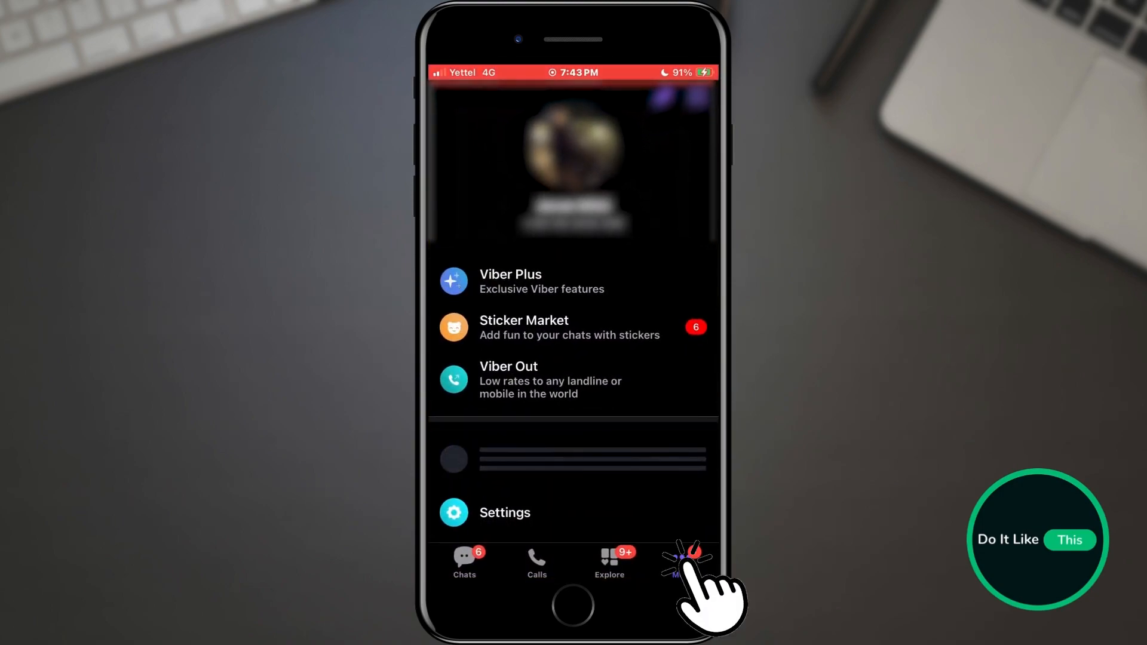
# Go from More into Settings > Privacy and scroll to the 'Share your birth date' toggle.
pyautogui.click(681, 562)
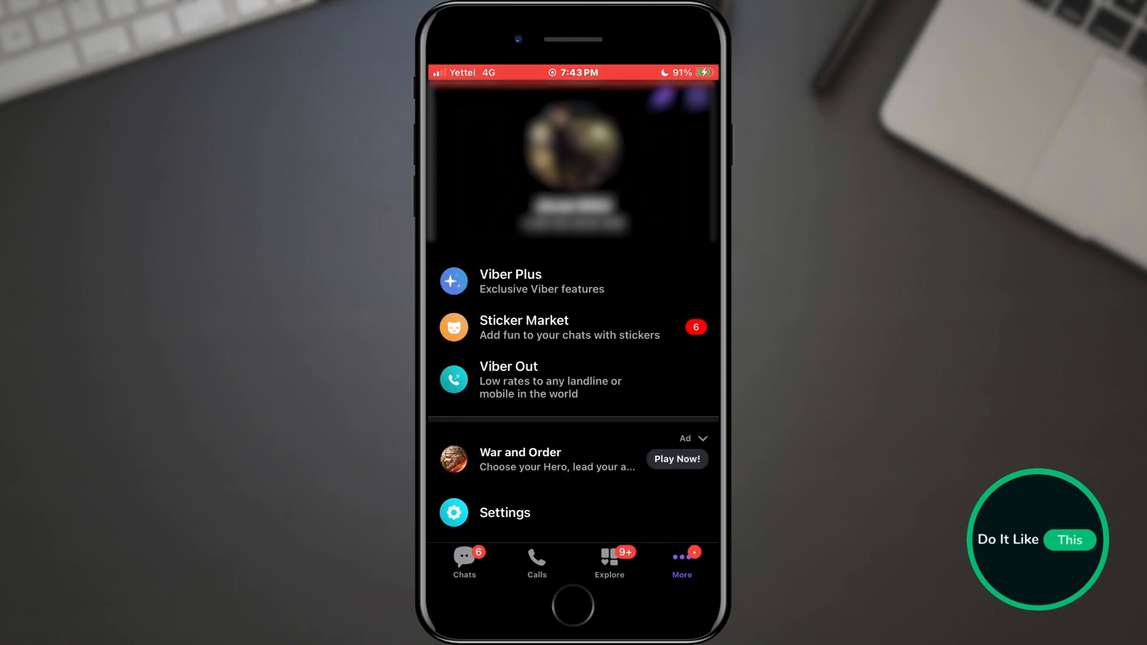
pyautogui.click(505, 513)
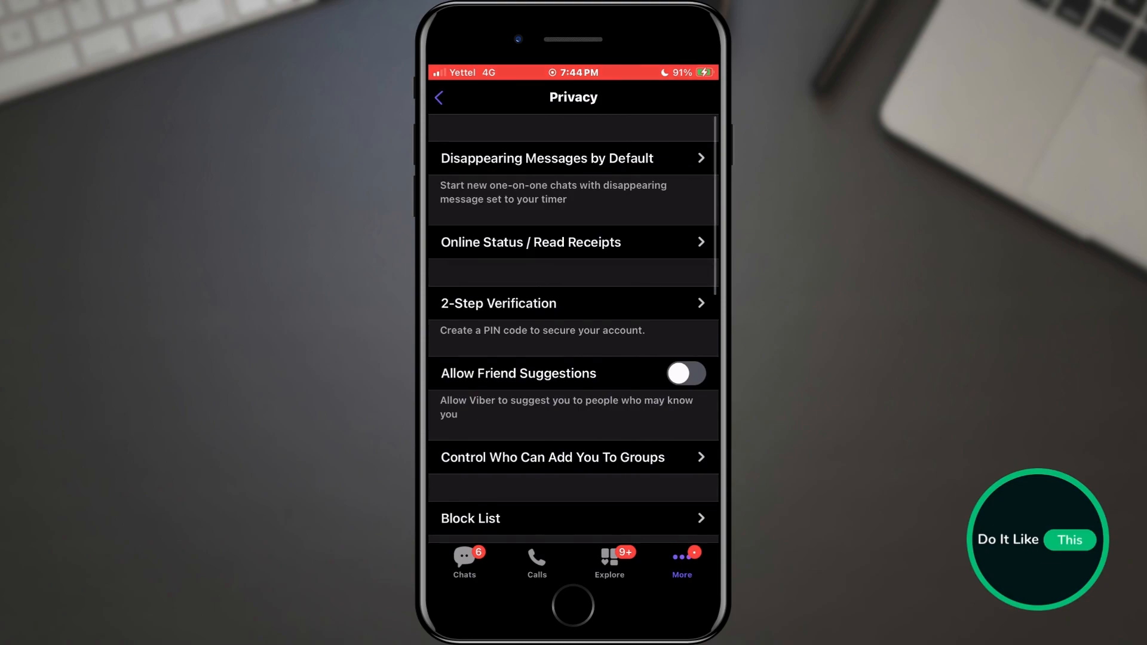
pyautogui.scroll(-3)
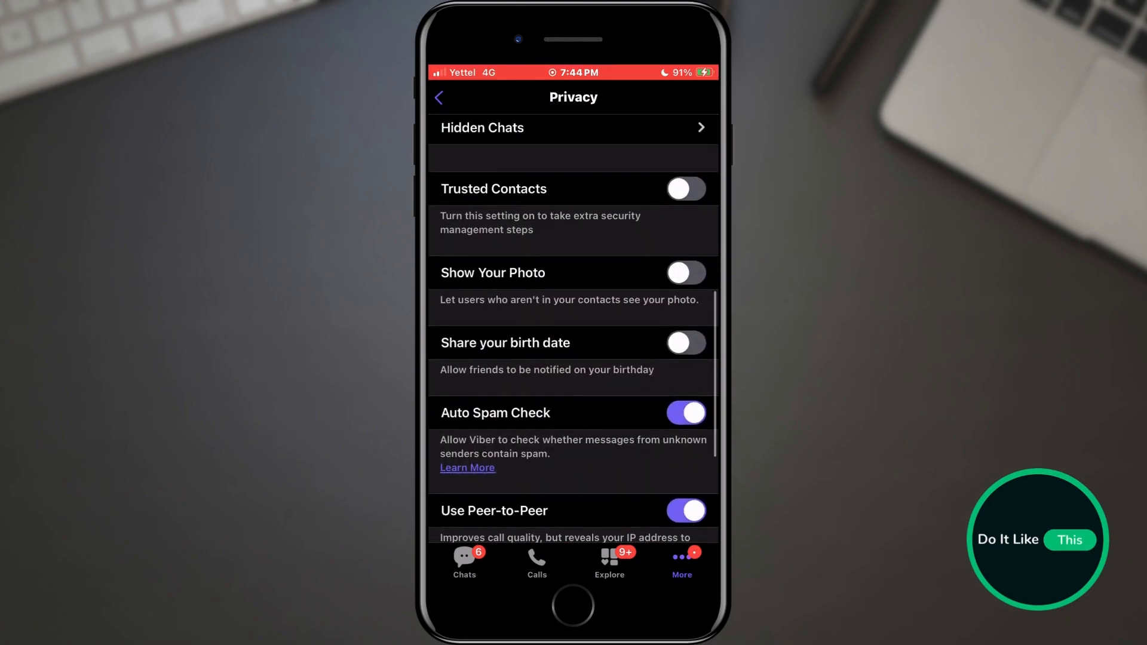